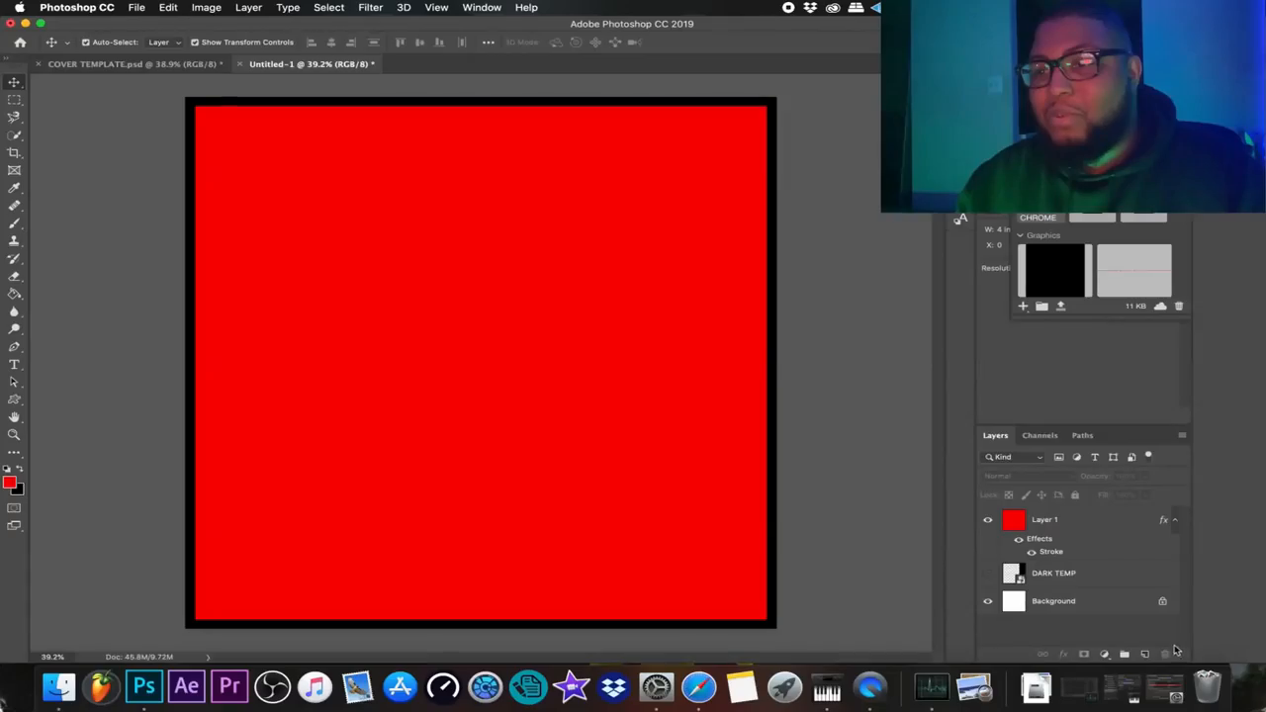
- Fill the new layer solid red with the Paint Bucket, then bring up the foreground colour picker
left_click(985, 574)
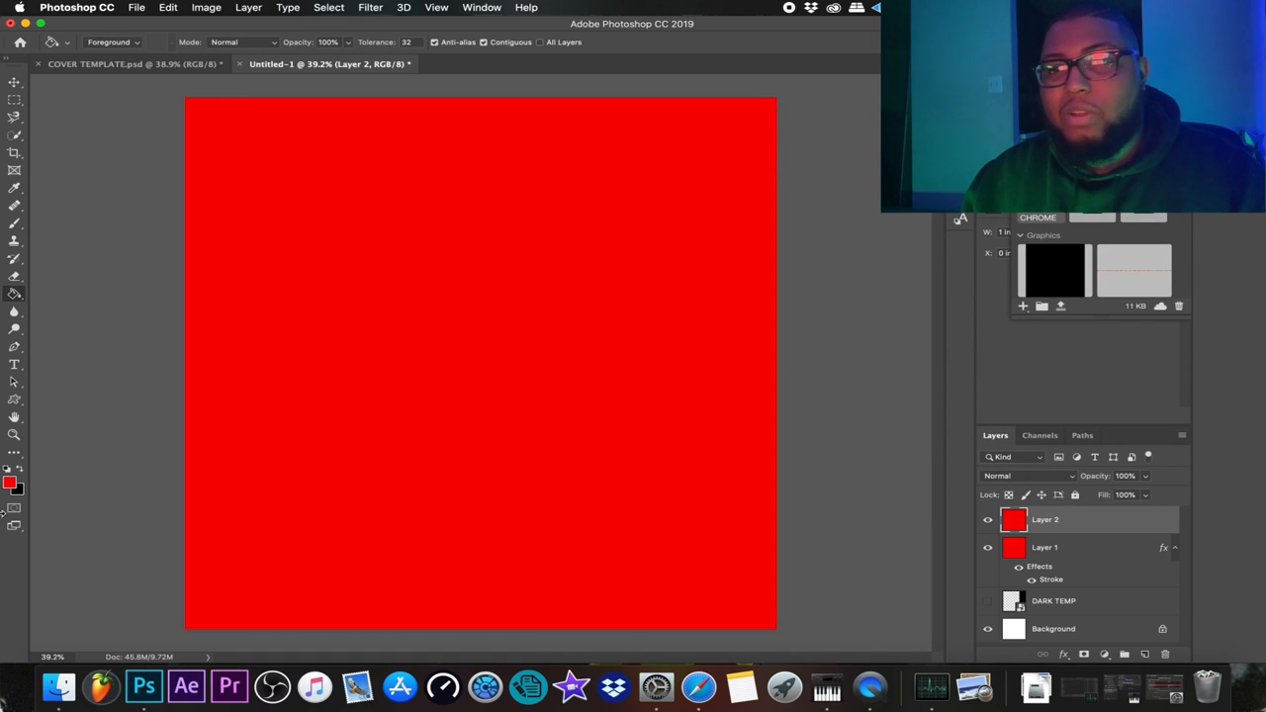
left_click(12, 483)
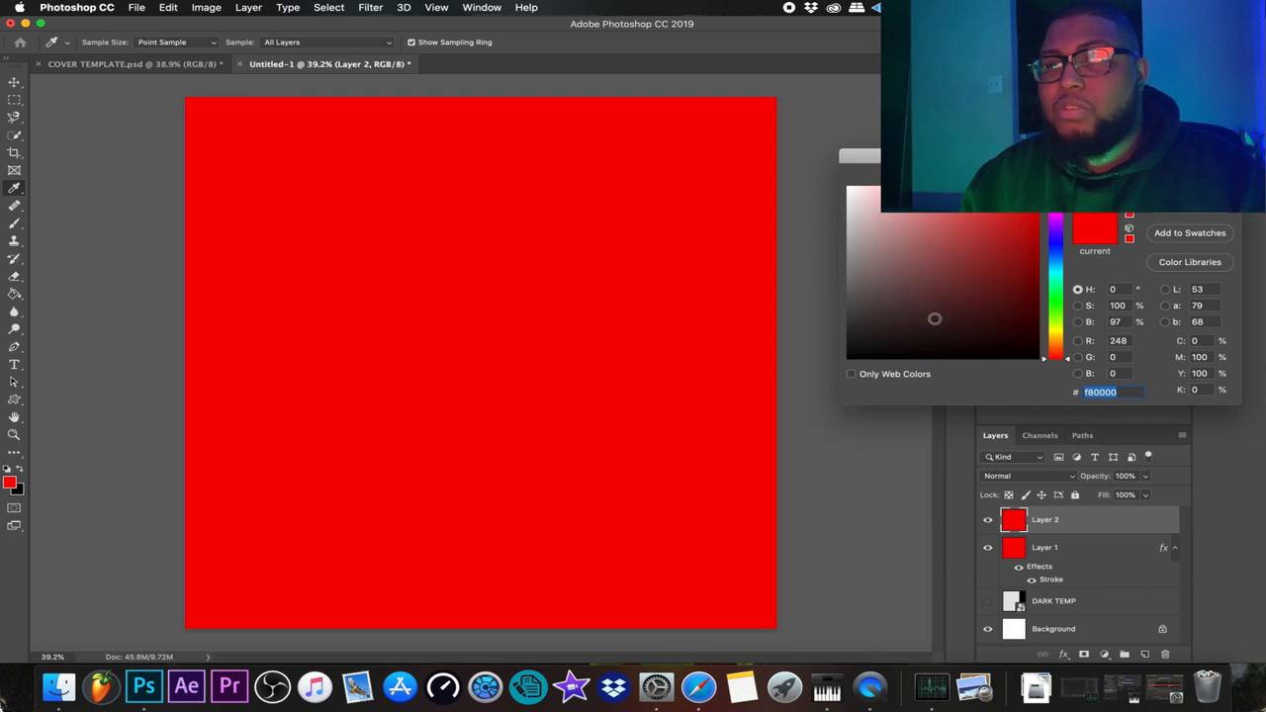